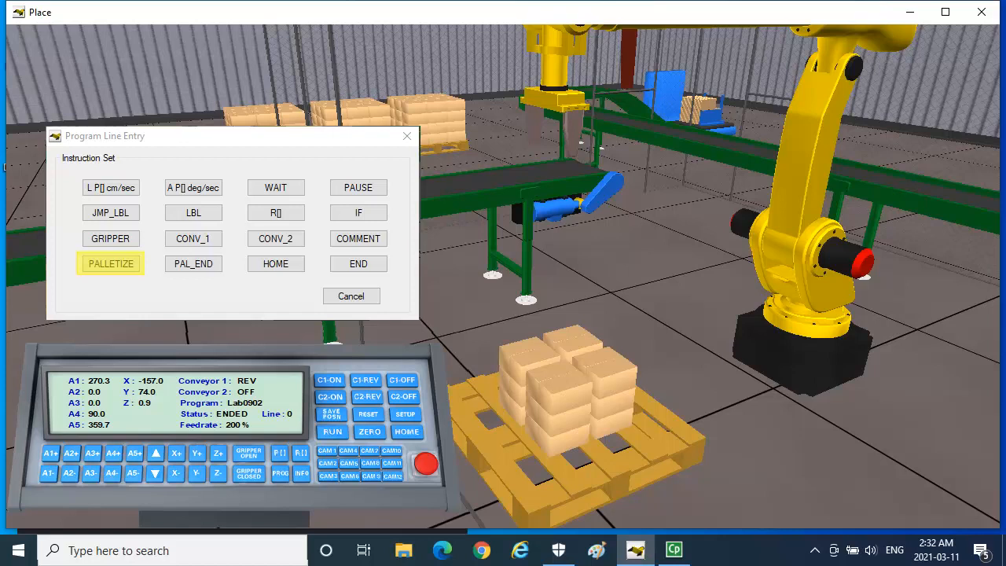
- Add a PALLETIZE instruction with 2 rows, 2 columns, 3 layers and comment 'Load box stack pattern'
left_click(111, 264)
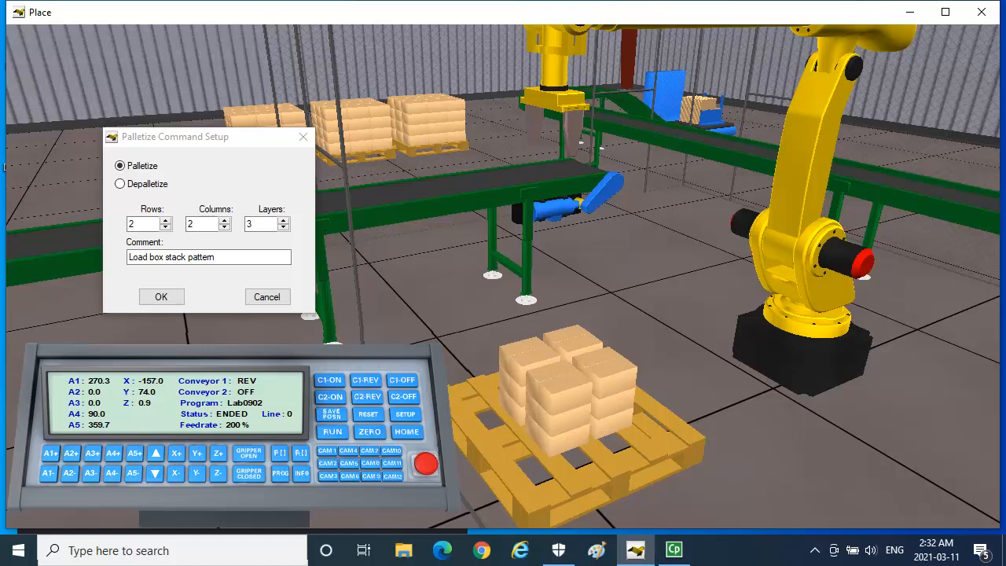
left_click(145, 224)
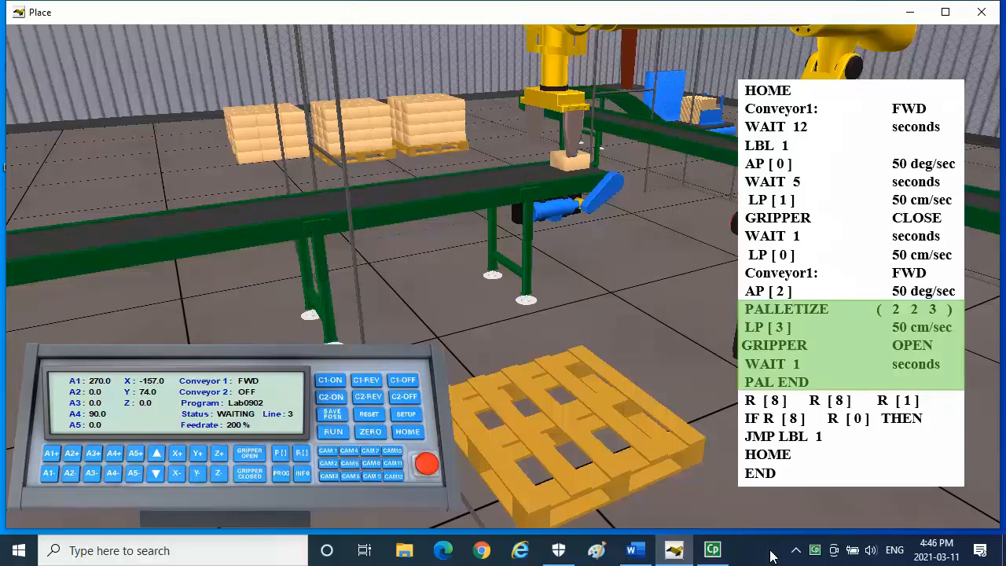
- Show the stored positions P[0]–P[3] with joint and XYZ values via the P[] button
left_click(332, 431)
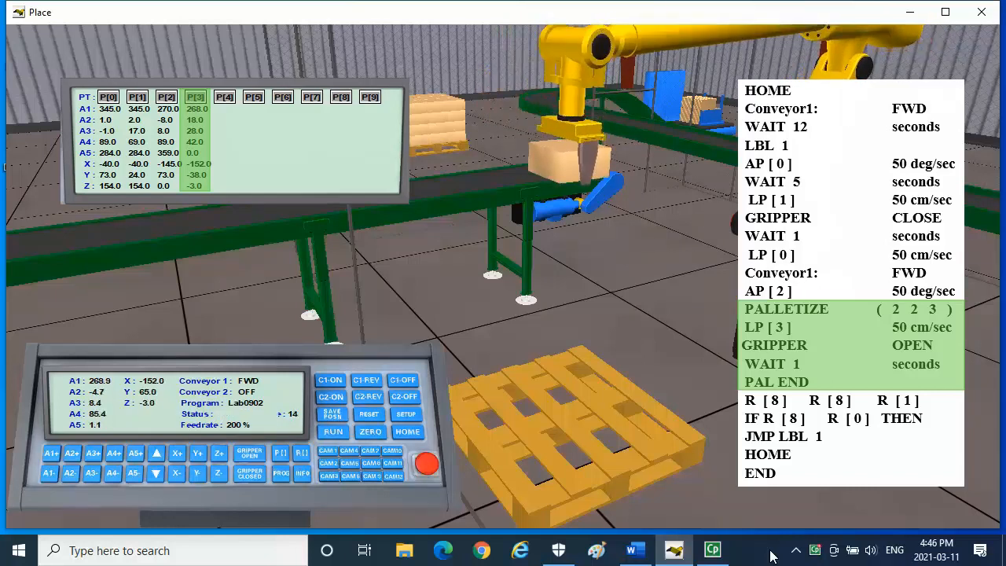
left_click(332, 431)
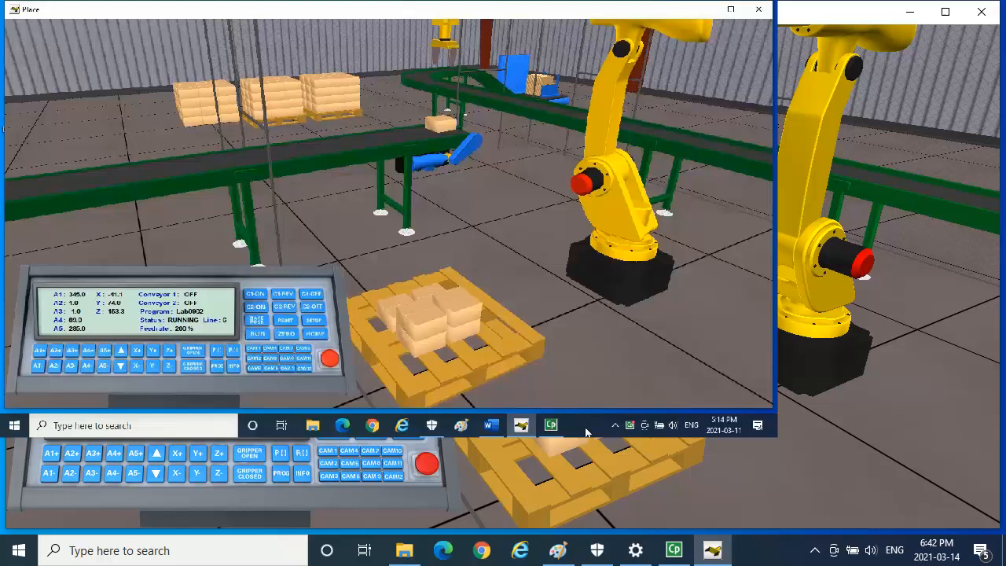
- Click the top of the window while the robot stacks boxes on the pallet
left_click(730, 9)
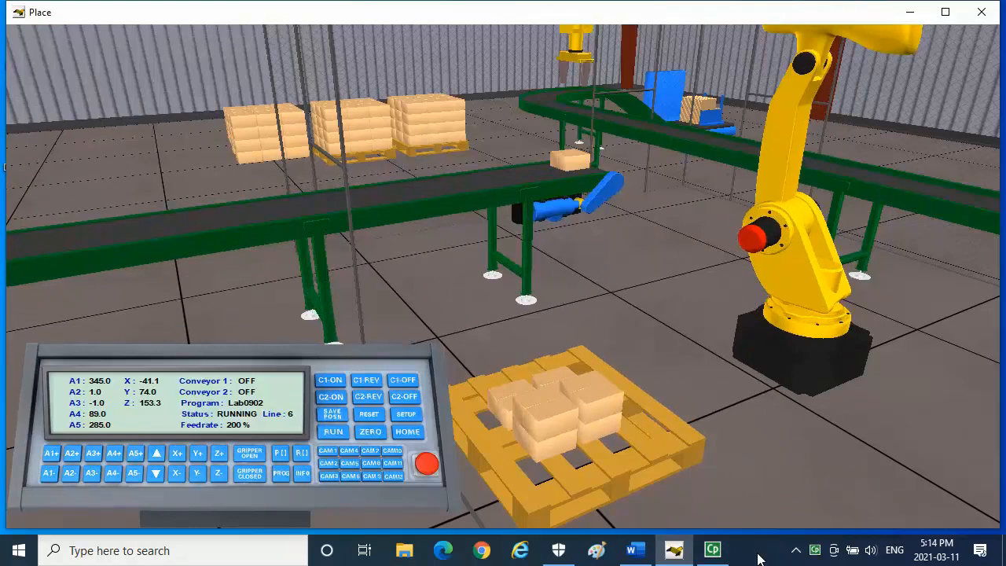